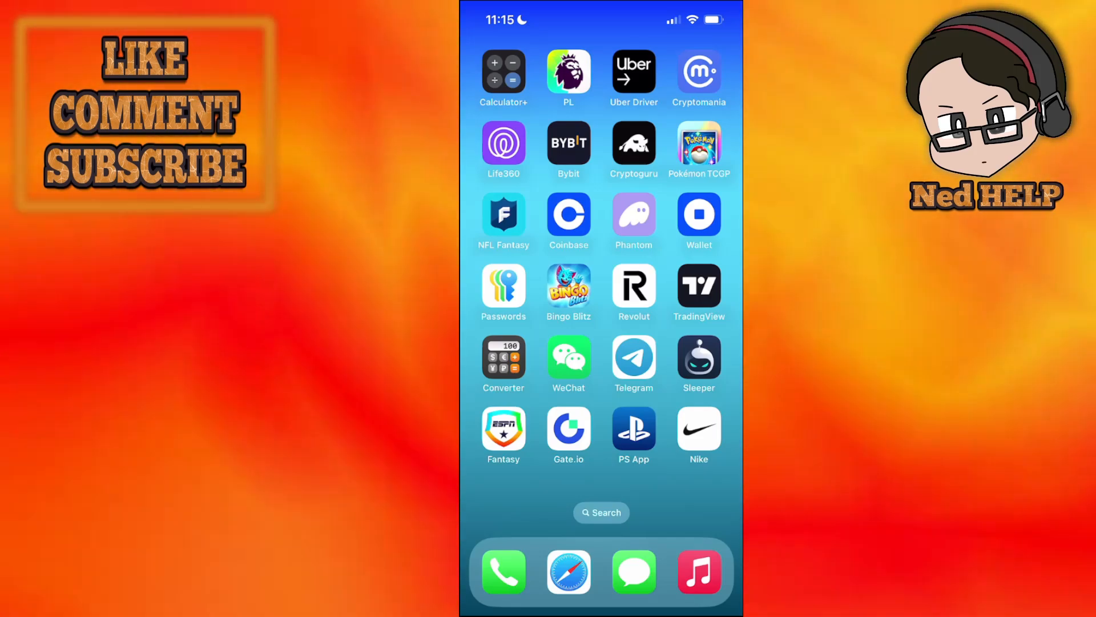
Launch Pass2U Wallet from the home screen and dismiss the notifications prompt
scroll("left", 3)
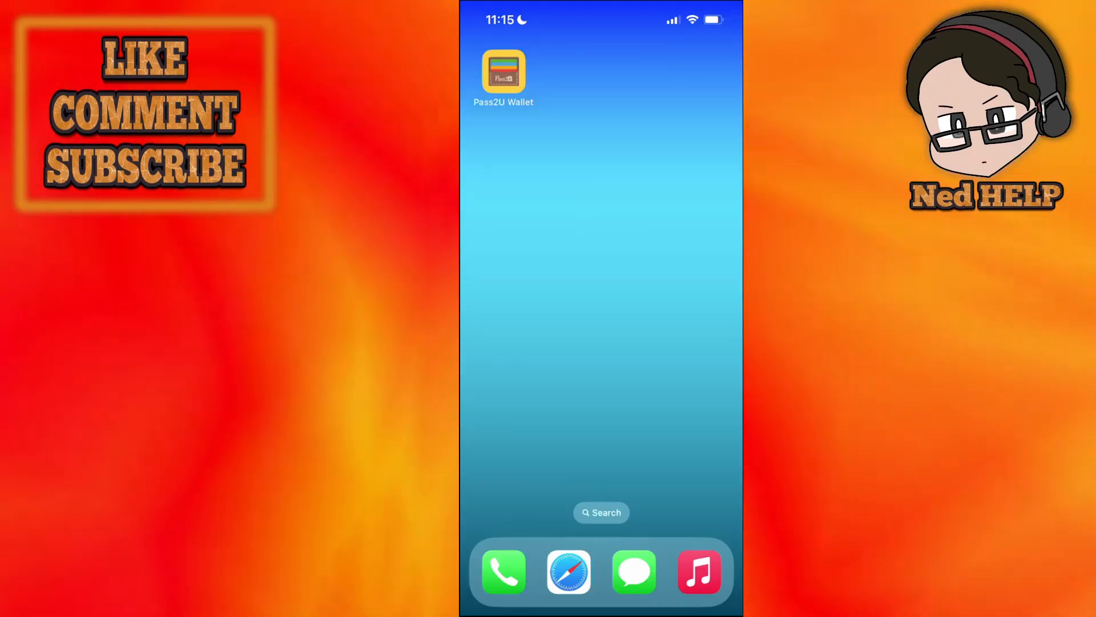
left_click(503, 73)
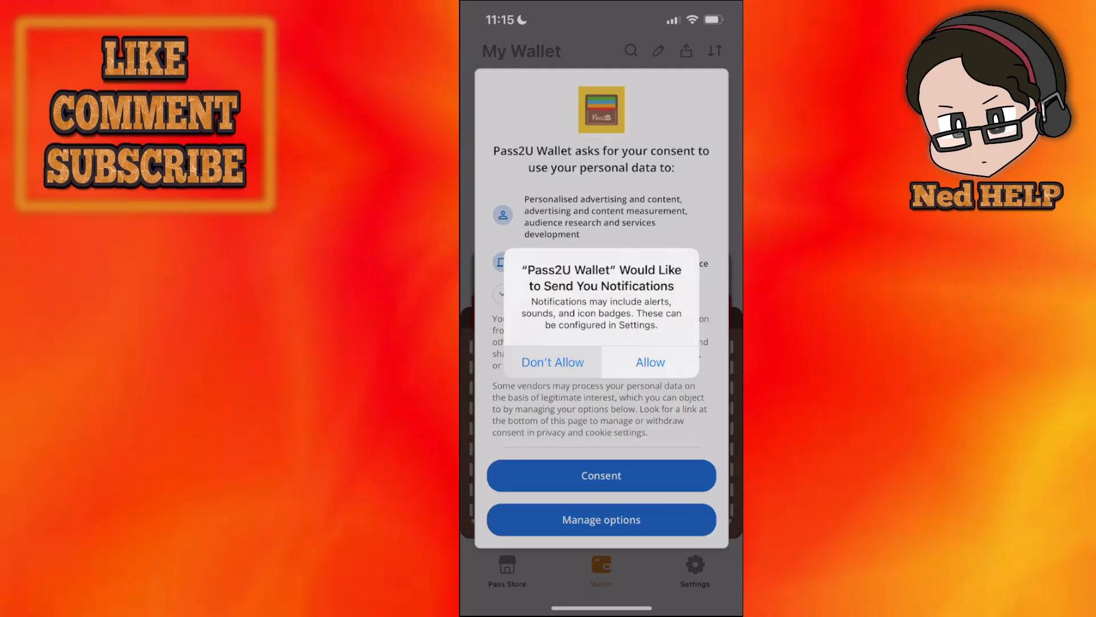
left_click(648, 362)
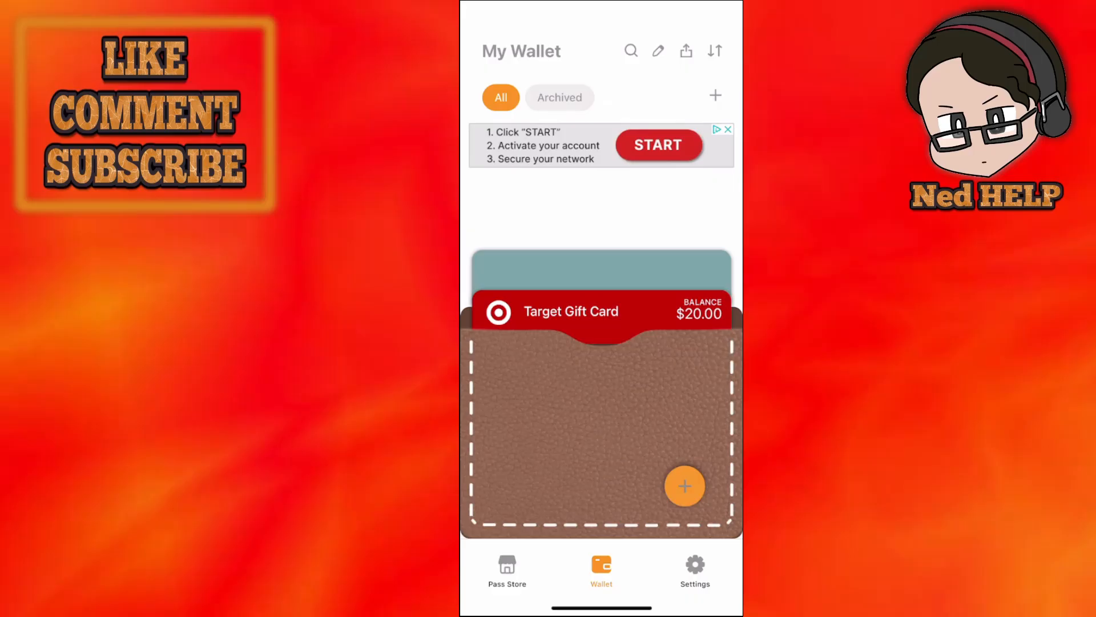
Search the Pass Store for 'Rfid' and choose the EasyTrip RFID template
left_click(684, 486)
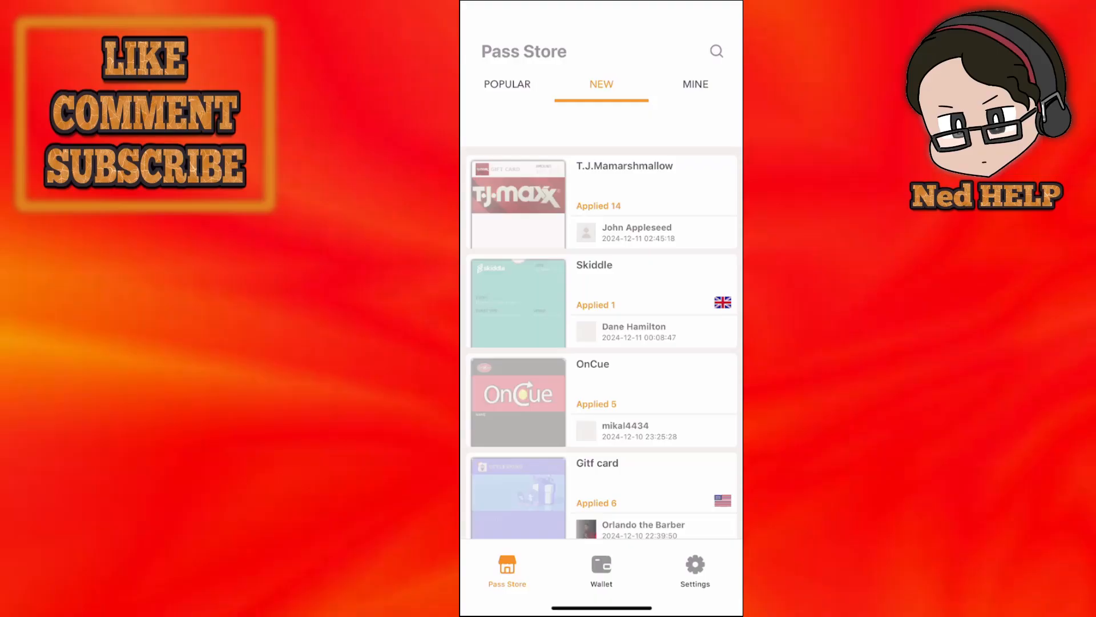
left_click(715, 50)
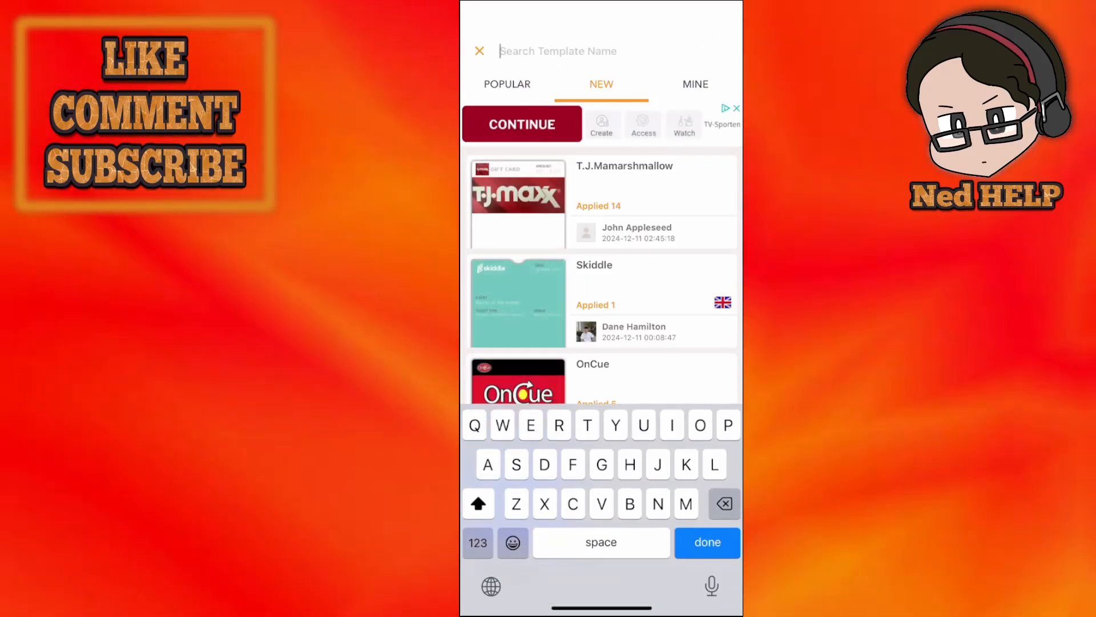
type("Rfid")
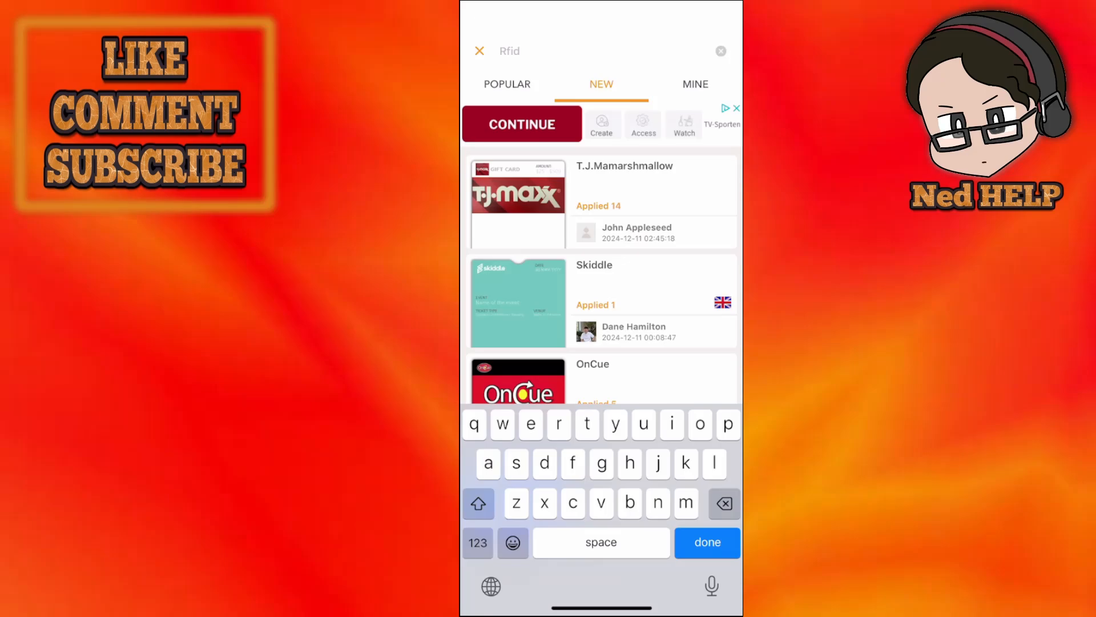
left_click(707, 543)
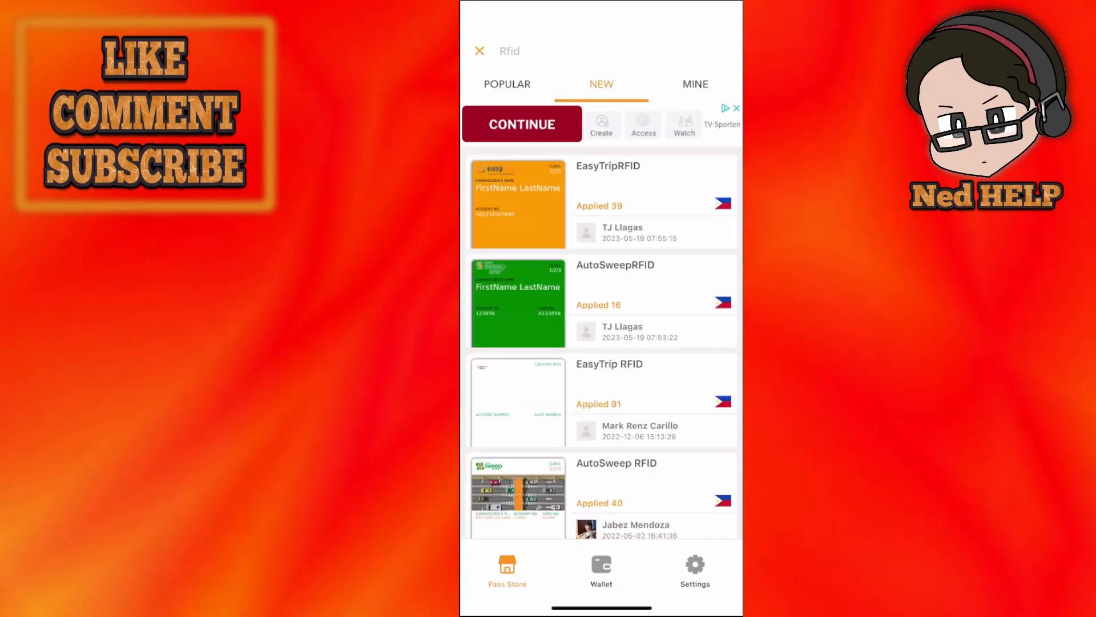
left_click(601, 570)
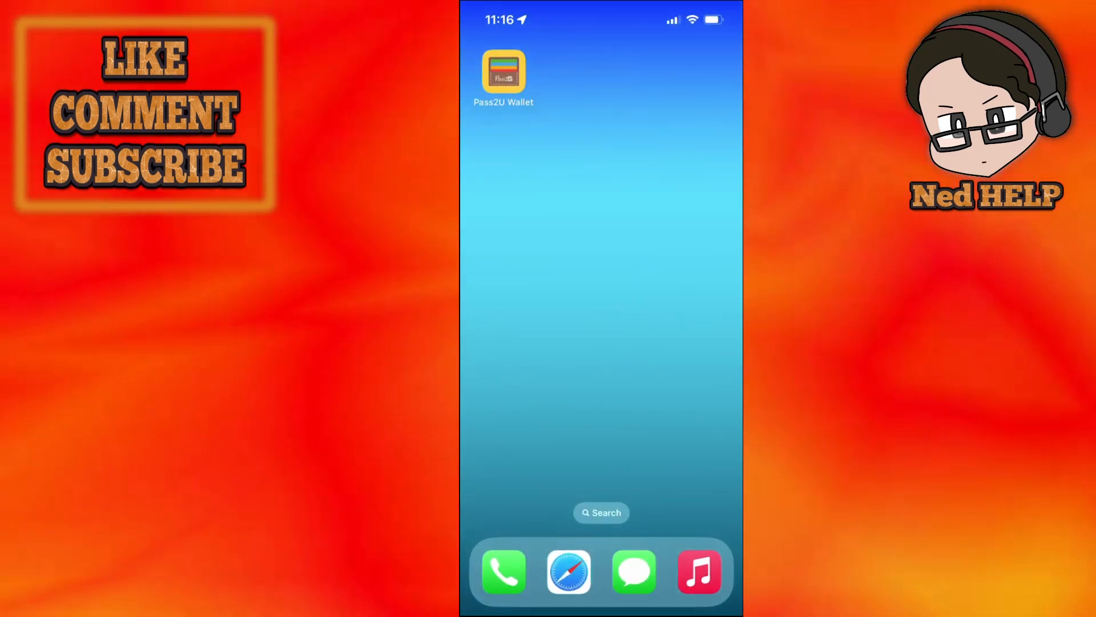
View the EasyTrip RFID pass full size in Apple Wallet beneath Apple Cash, then finish
scroll("left", 3)
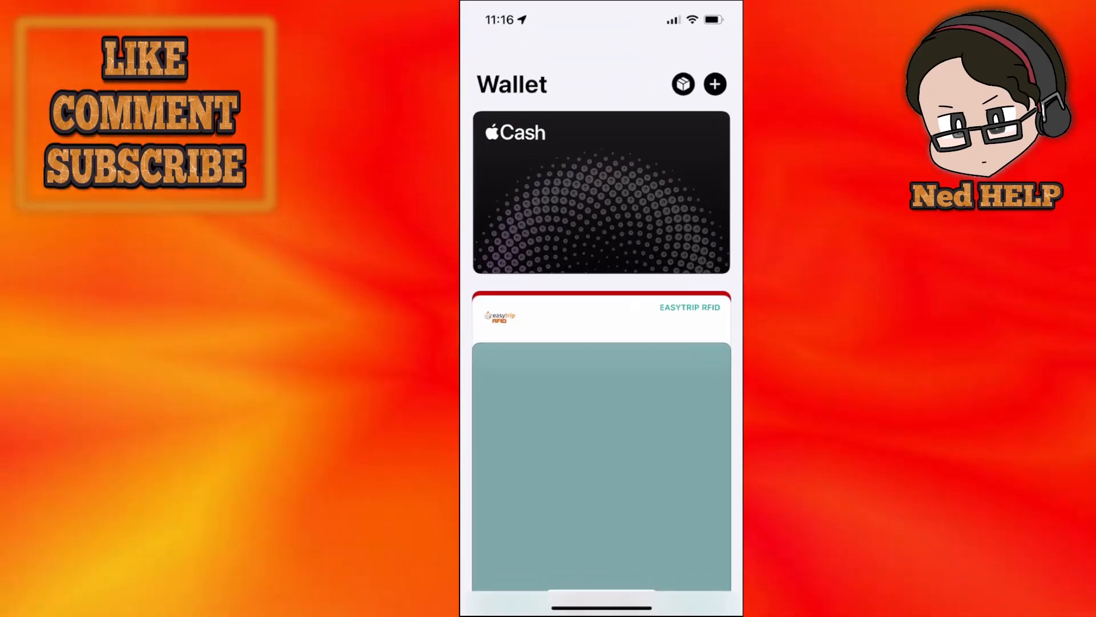
left_click(599, 318)
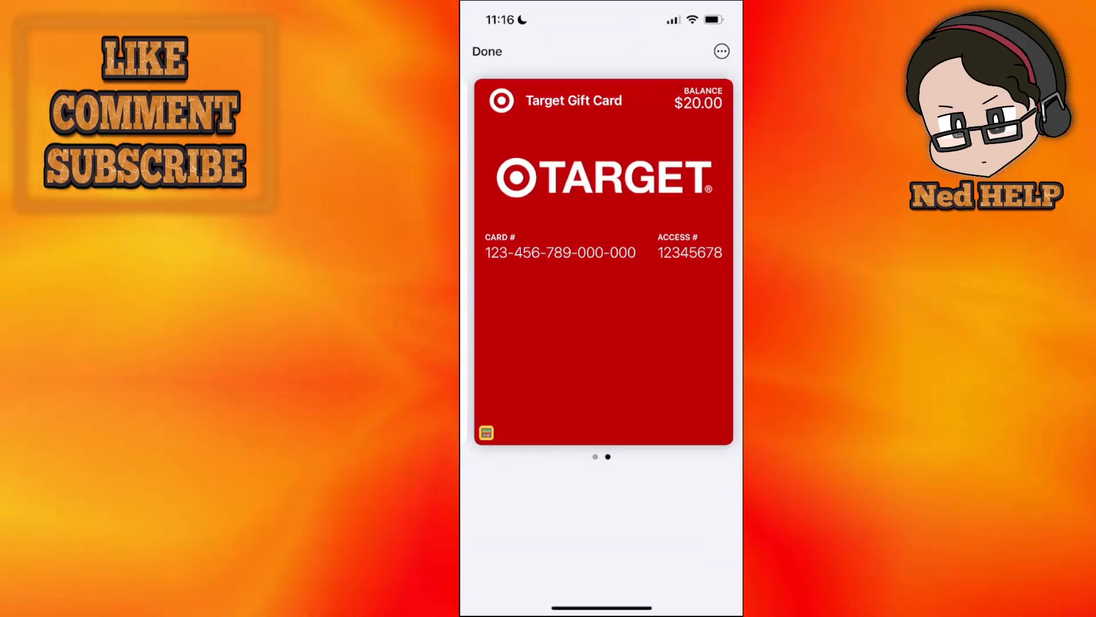
left_click(486, 52)
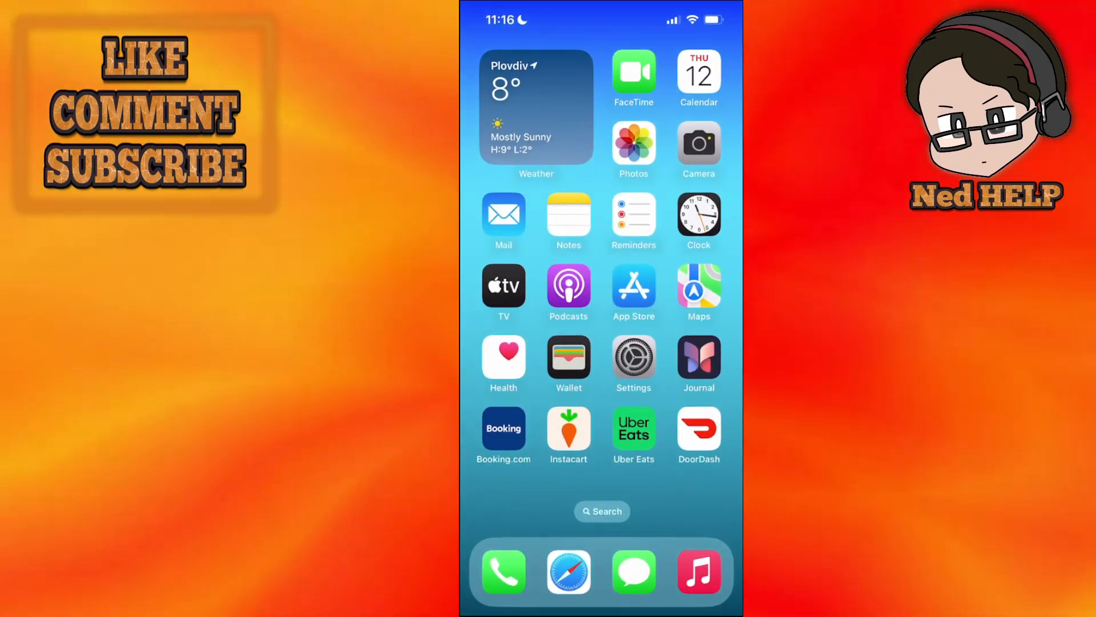